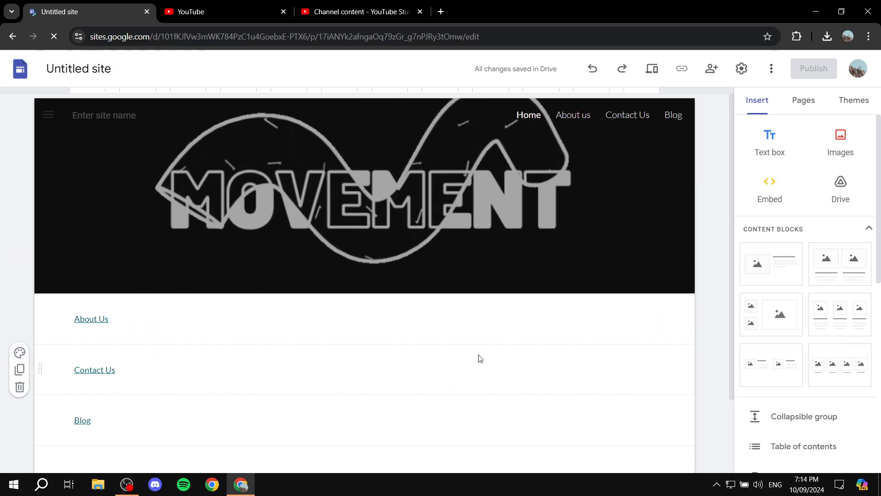
Embed the 'Red for 1 minute' video from My Channel above the About Us link
left_click(365, 206)
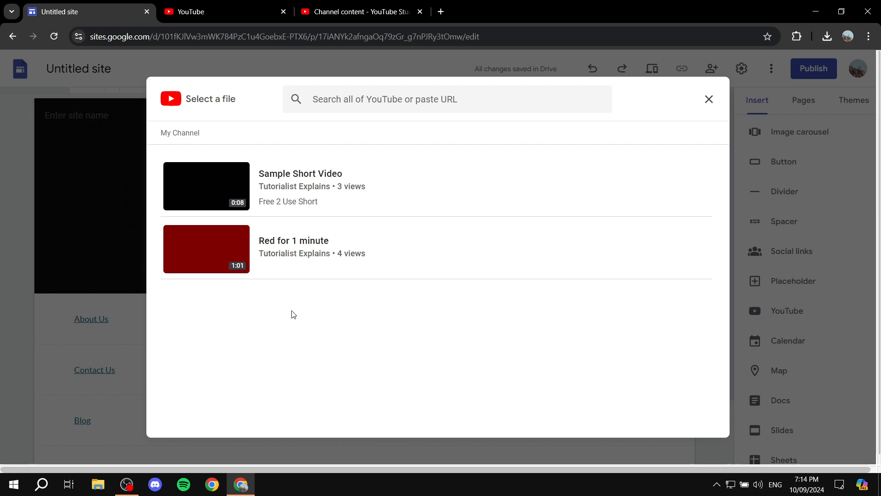
left_click(206, 249)
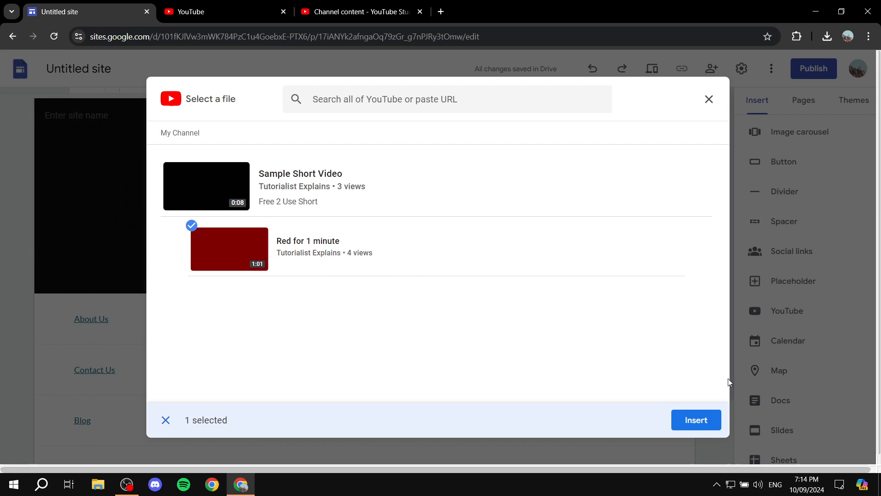
left_click(696, 420)
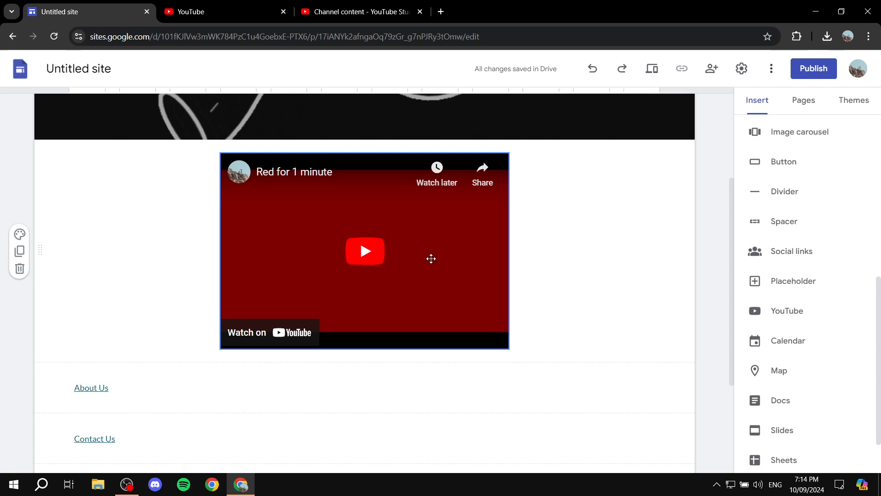
left_click(388, 261)
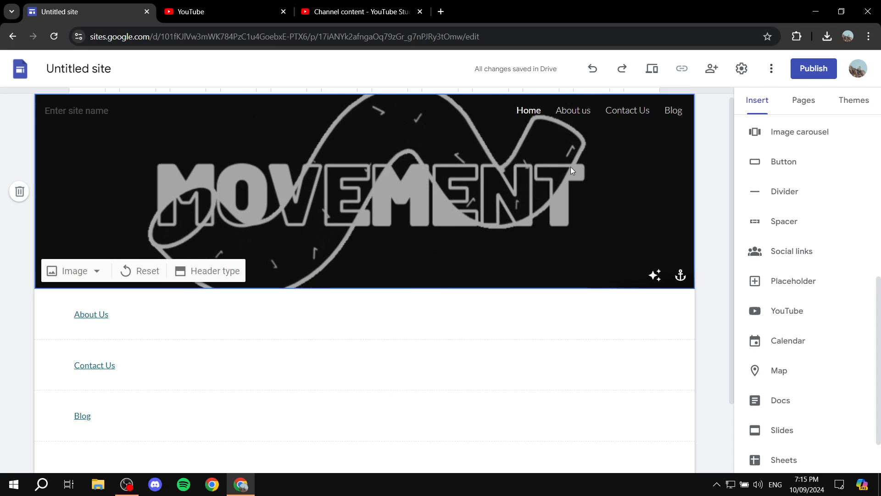
scroll("down", 3)
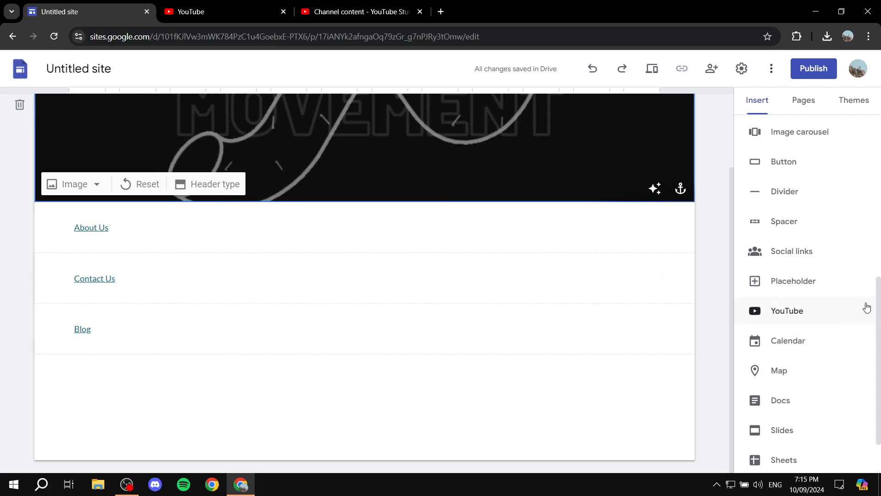
left_click(758, 100)
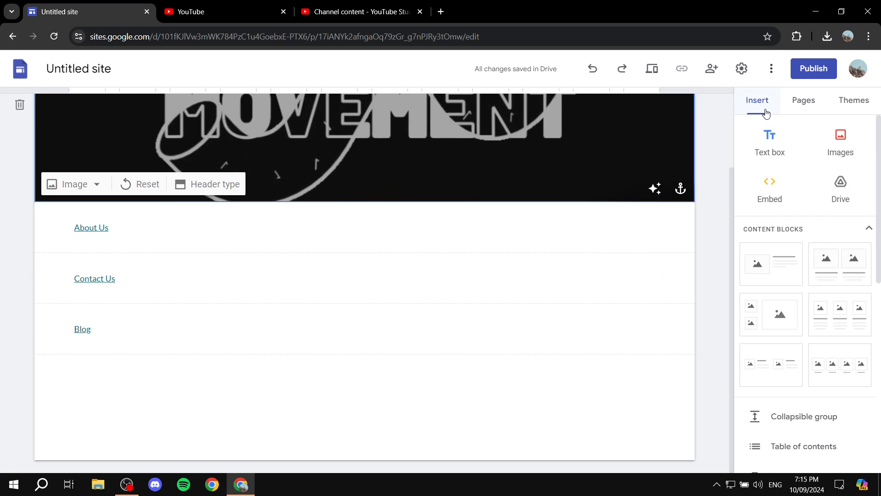
left_click(362, 11)
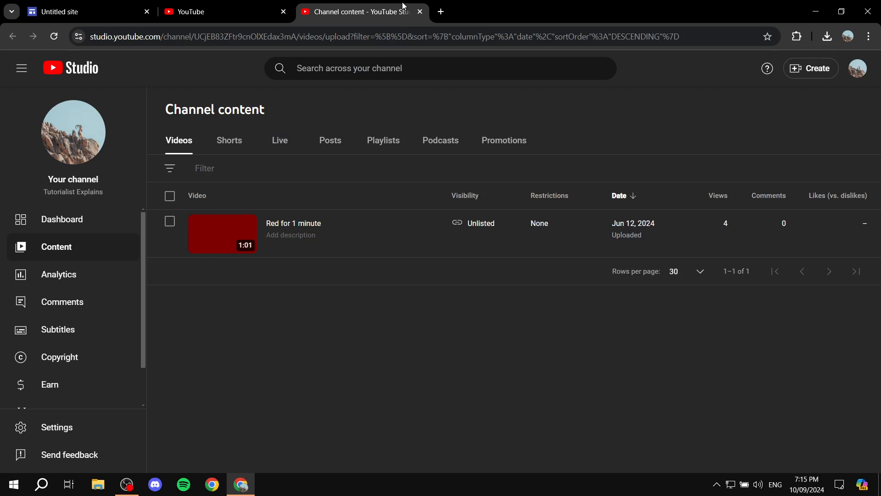
mouse_move(468, 251)
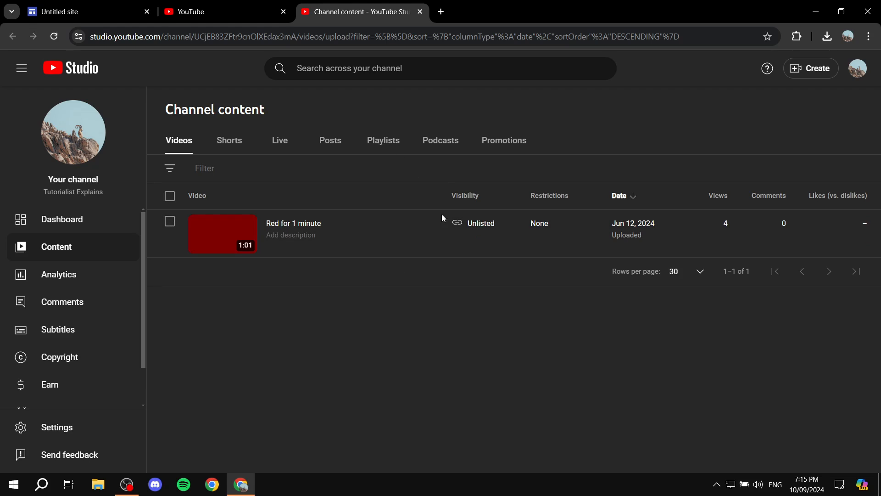
mouse_move(390, 234)
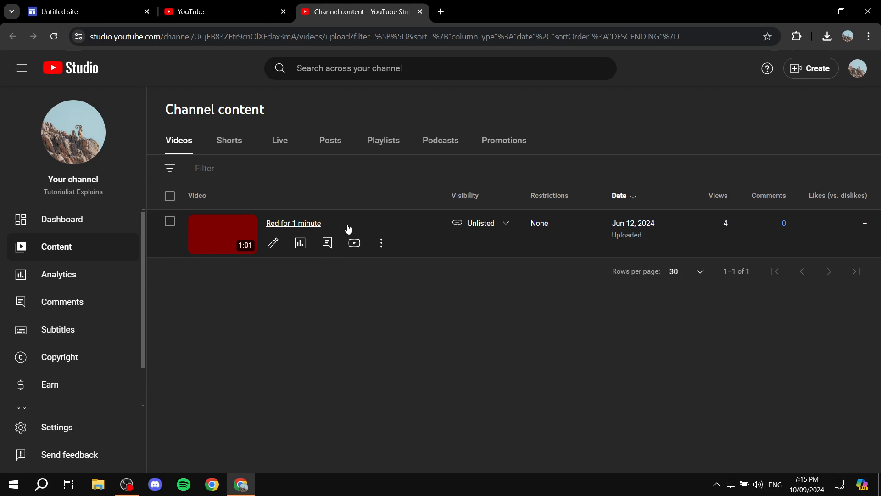
Open 'Red for 1 minute' on its YouTube watch page from the Studio content list
left_click(294, 223)
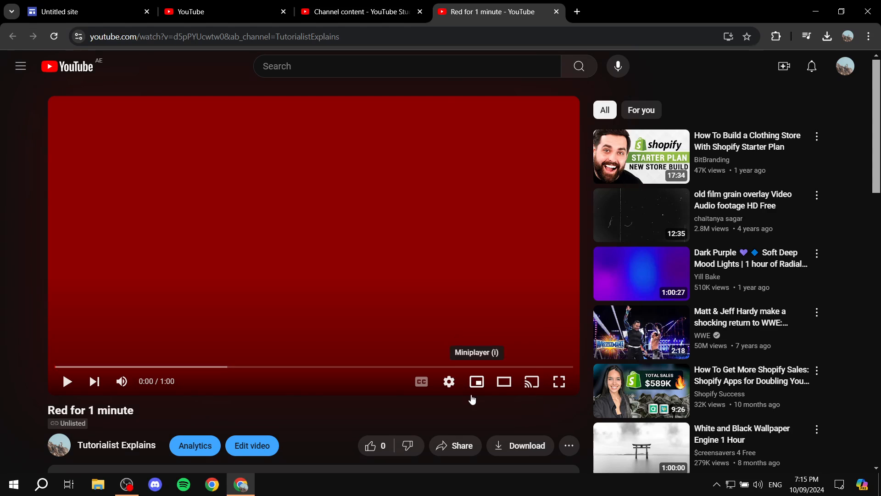
Copy the video's iframe embed code from the Share > Embed dialog
left_click(455, 445)
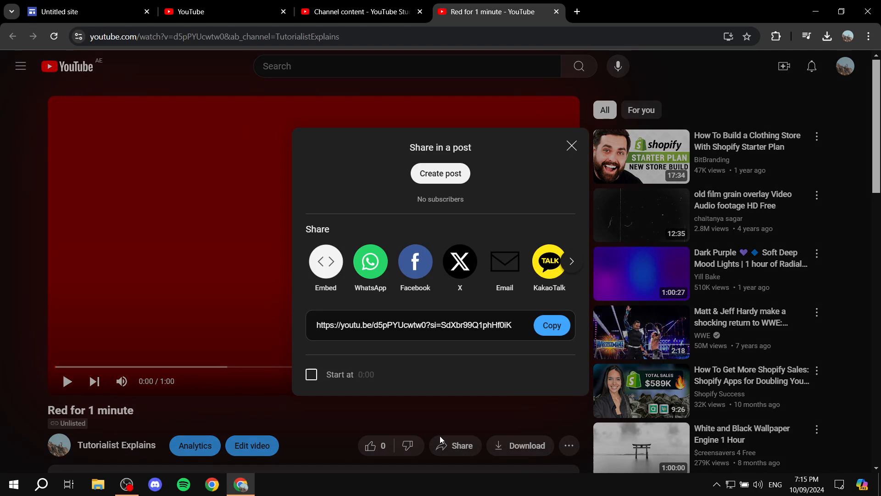
mouse_move(446, 423)
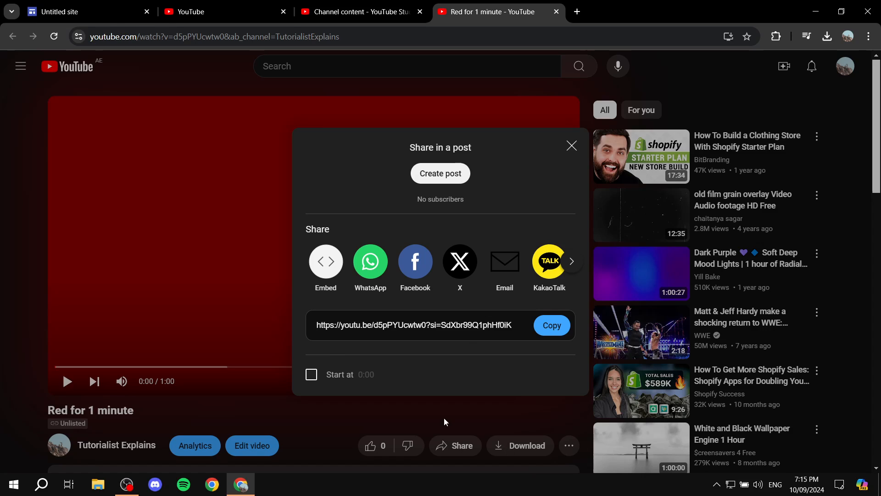
mouse_move(376, 261)
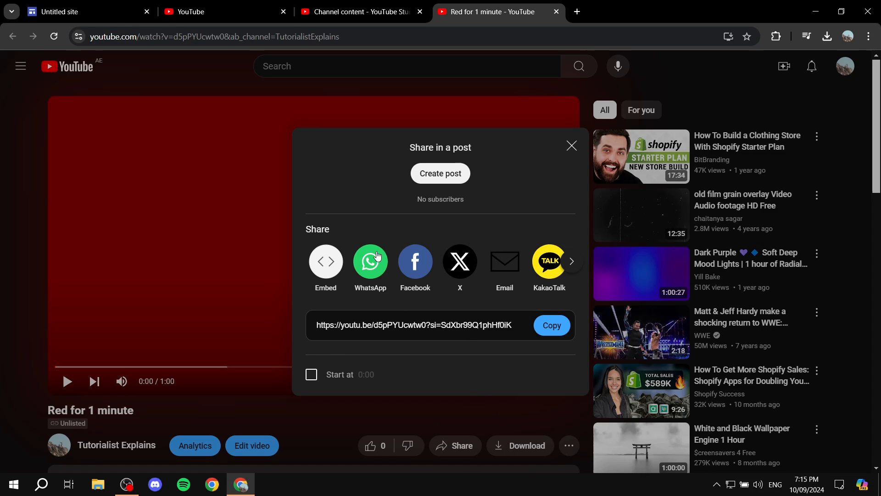
left_click(325, 262)
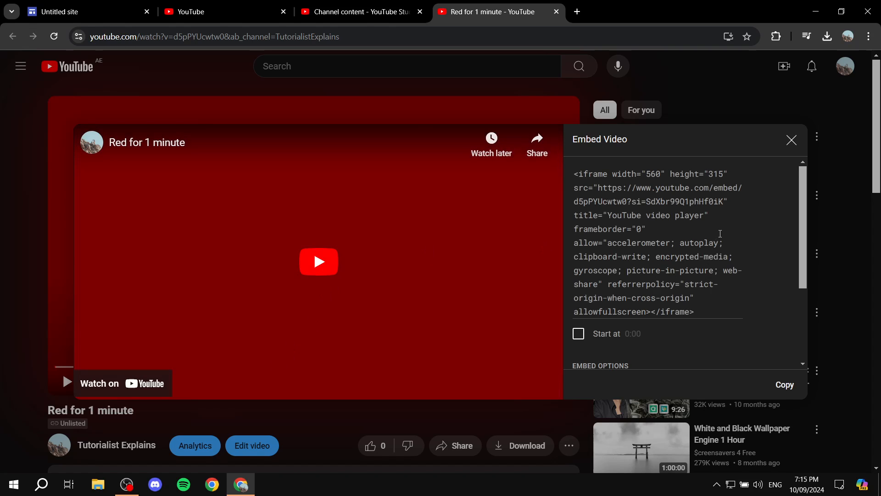
scroll("down", 3)
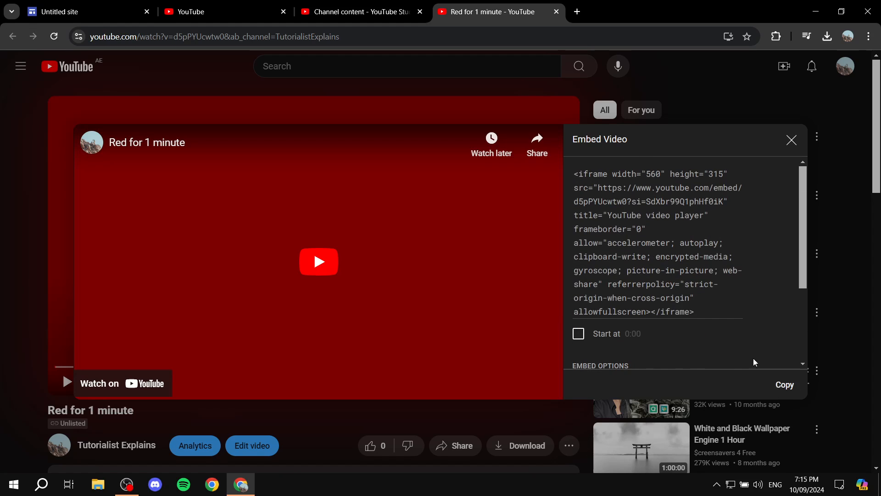
left_click(785, 385)
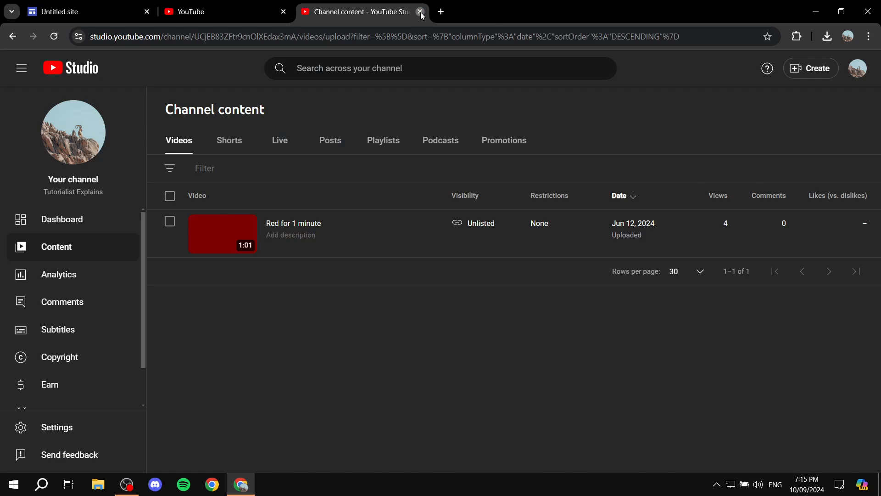
Insert the copied iframe code as a web embed, resize the frame, then reopen Embed
left_click(420, 12)
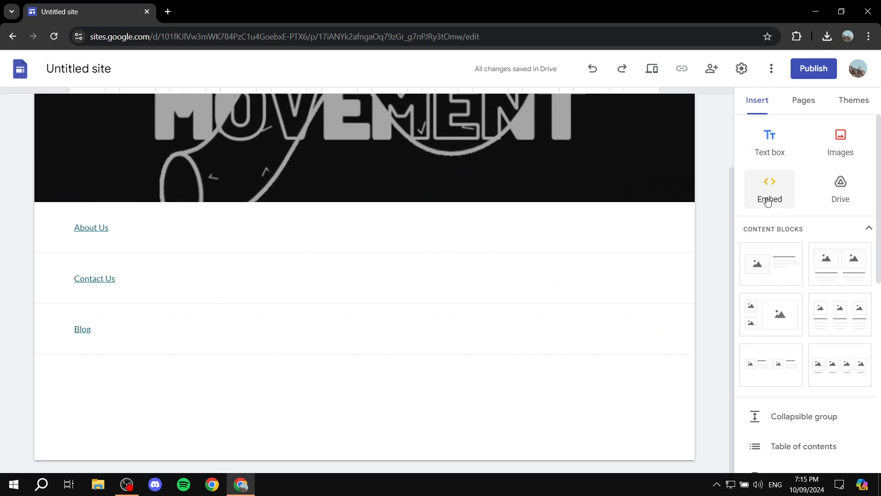
left_click(770, 189)
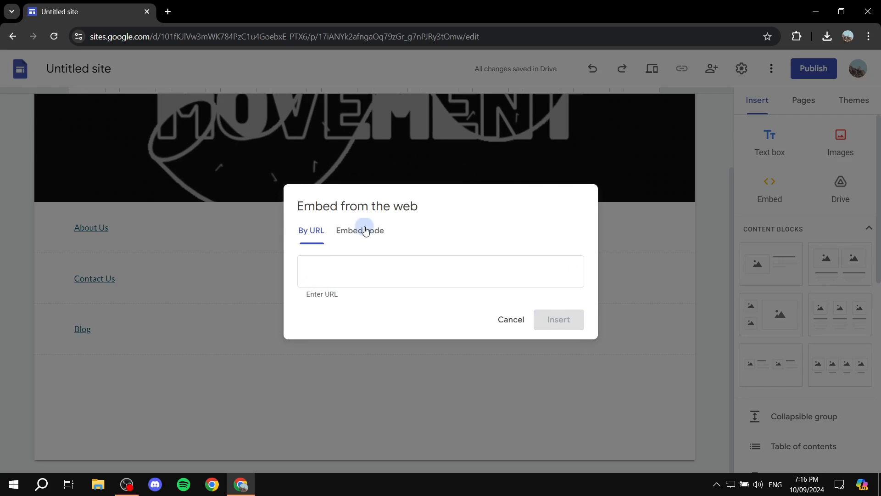
left_click(360, 230)
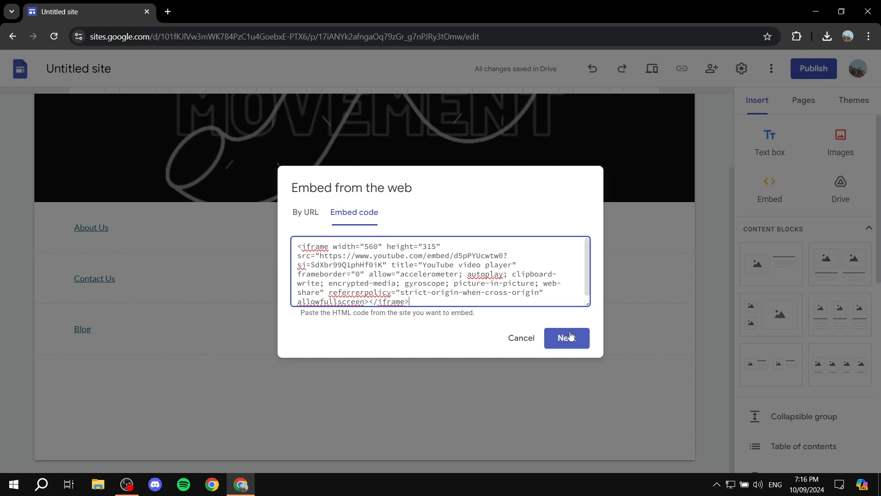
left_click(567, 338)
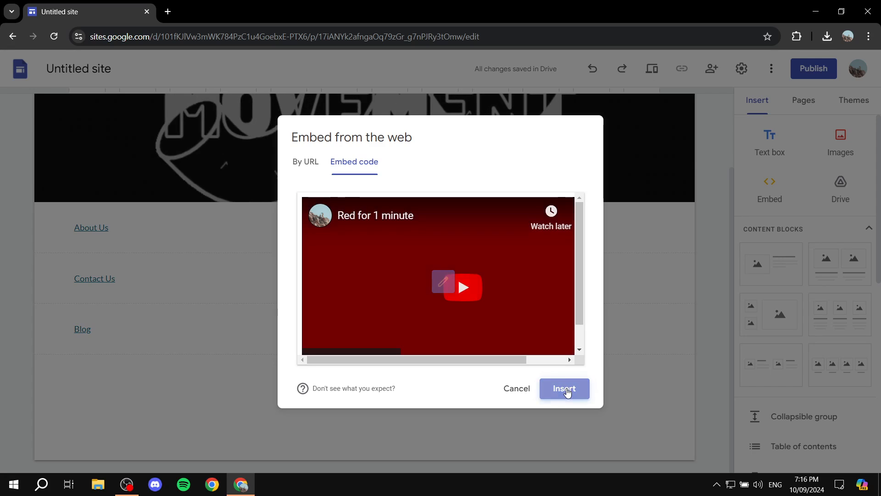
left_click(564, 388)
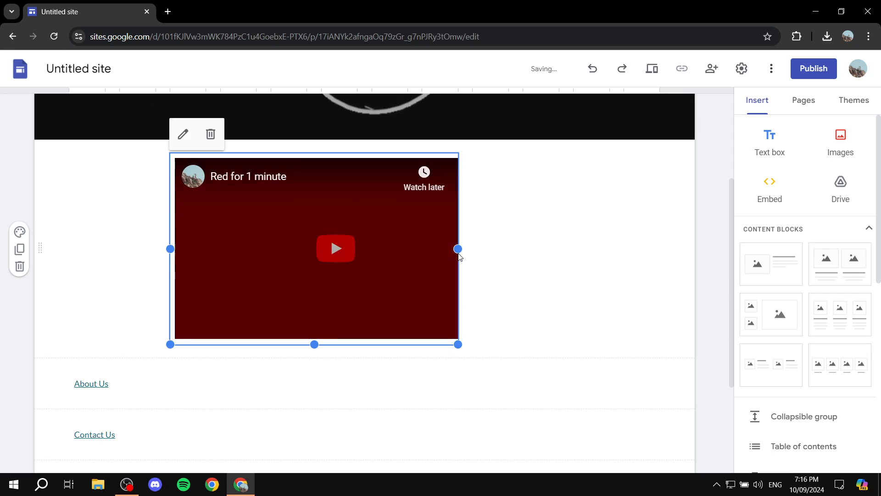
left_click_drag(458, 249, 559, 248)
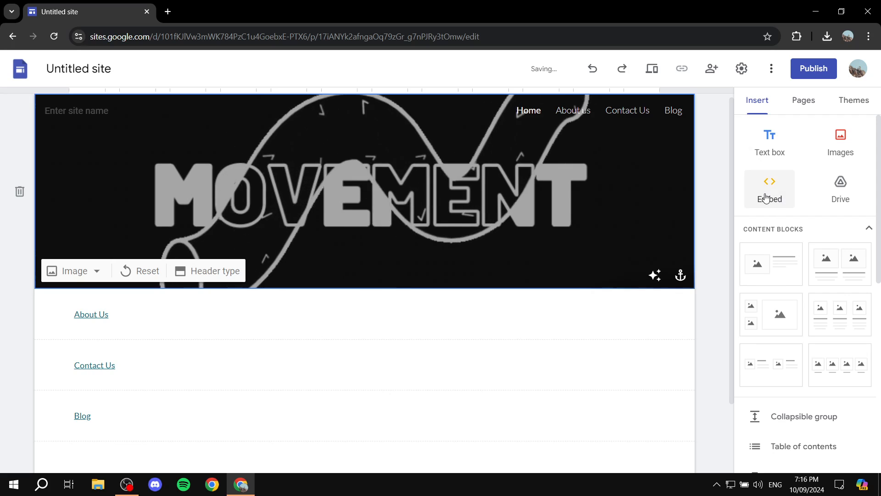
left_click(770, 189)
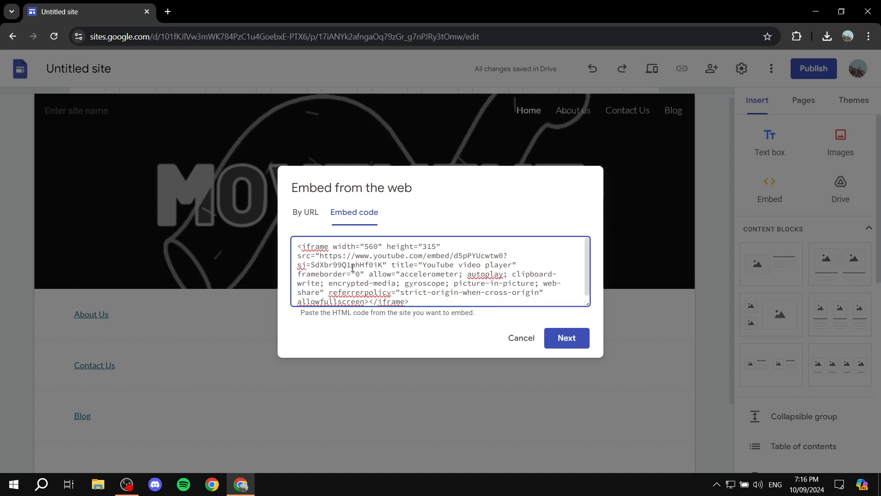
Select the end of the si= value in the embed src URL to append autoplay=1
double_click(304, 255)
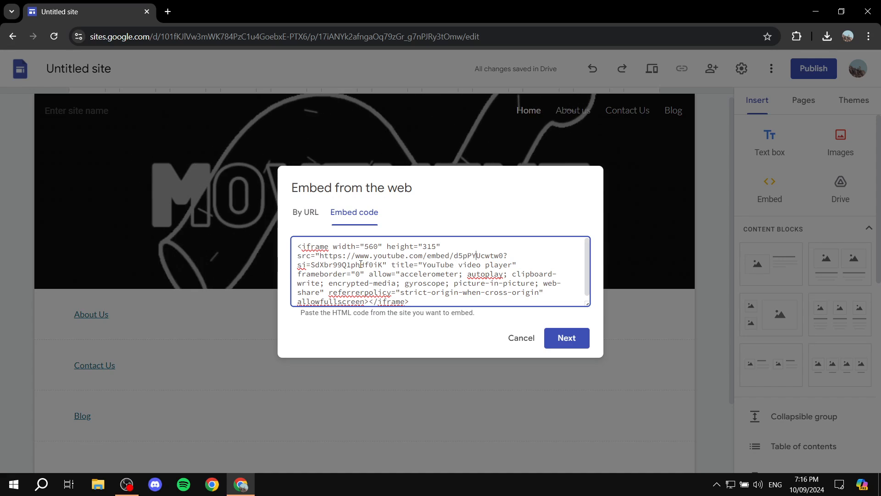
left_click_drag(306, 265, 382, 265)
type("&autoplay=1")
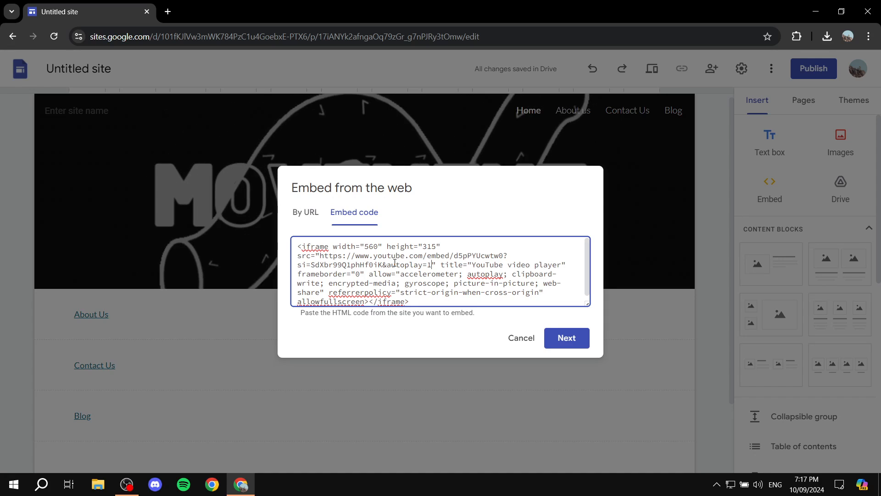
Type &mute=1 after autoplay=1 in the iframe's src address
type("&")
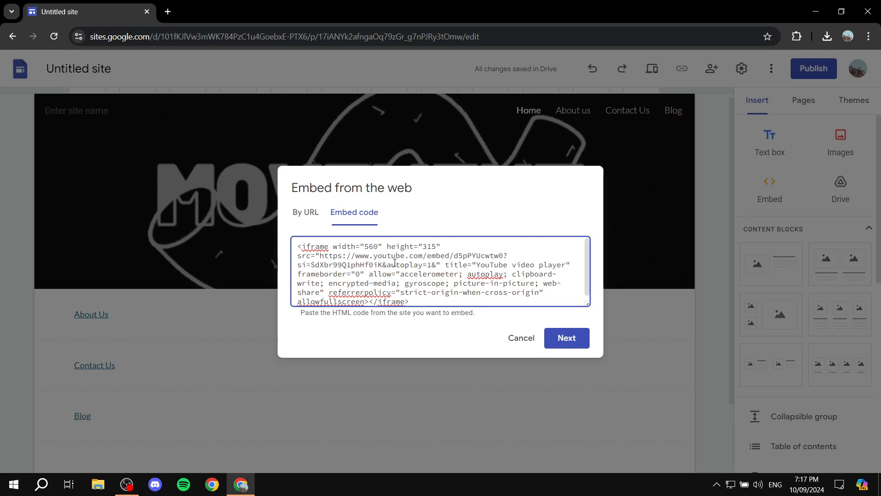
type("&mute=")
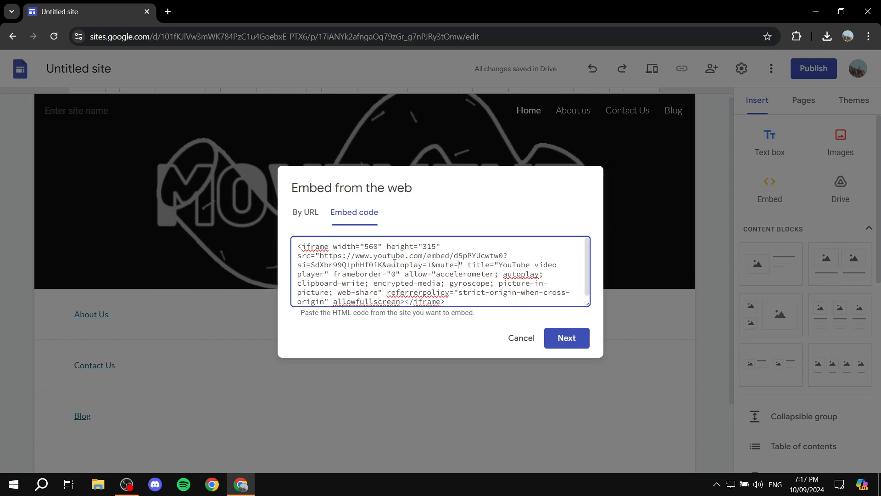
type("1")
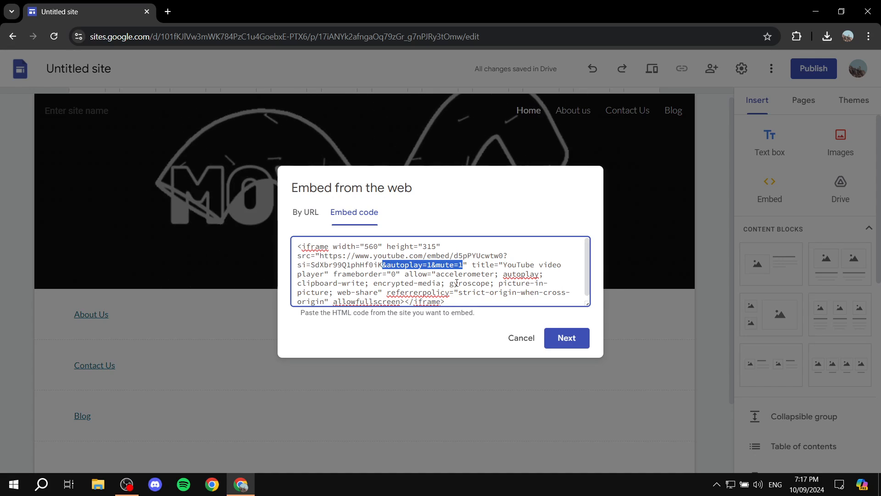
Insert the edited autoplay=1&mute=1 video embed onto the page above About Us
left_click(567, 338)
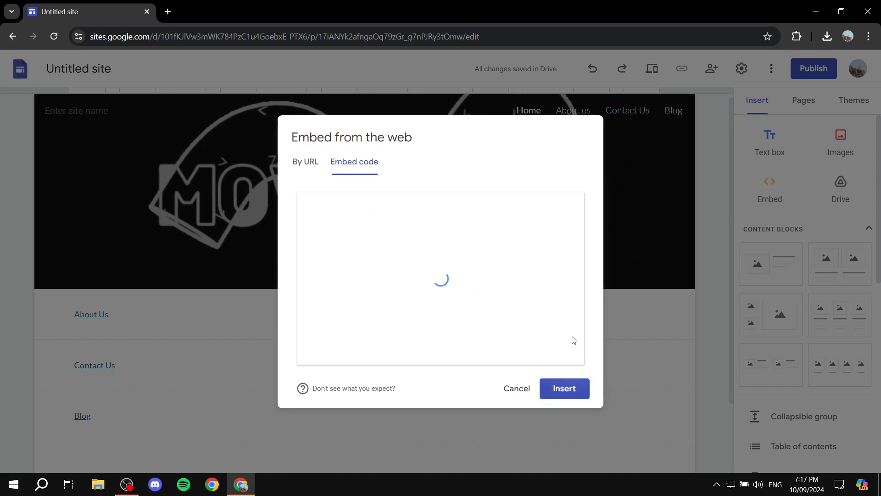
left_click(565, 389)
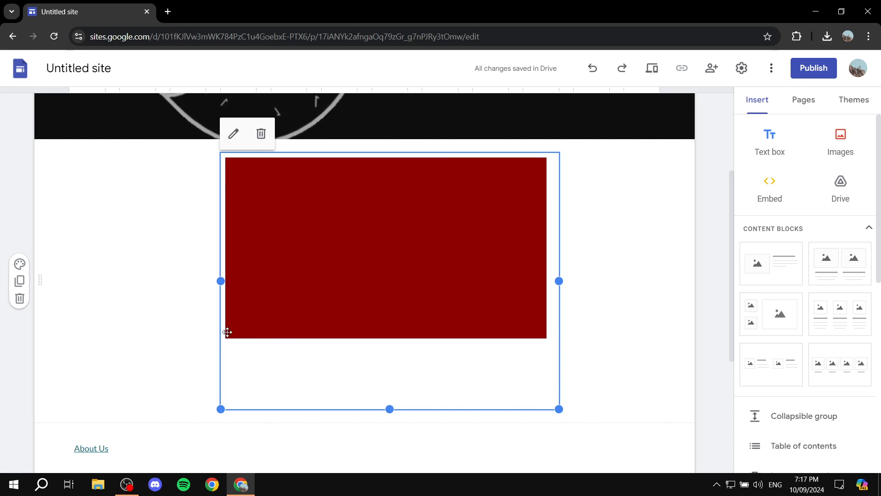
mouse_move(428, 445)
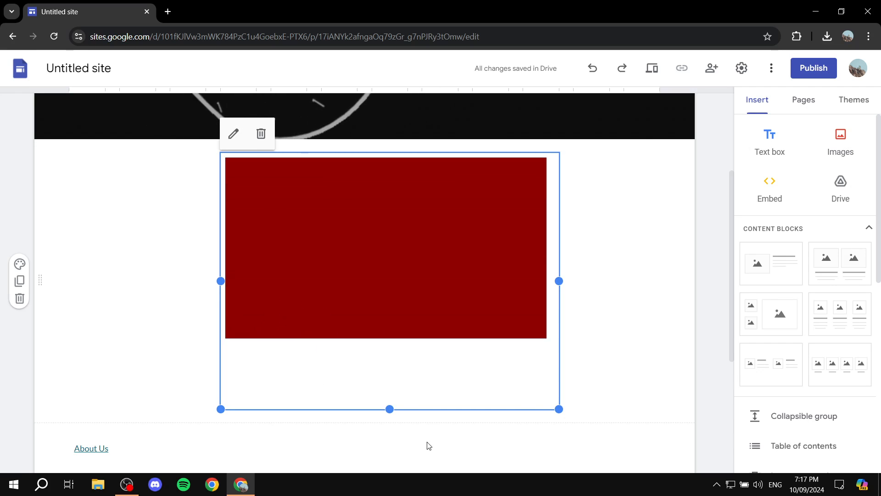